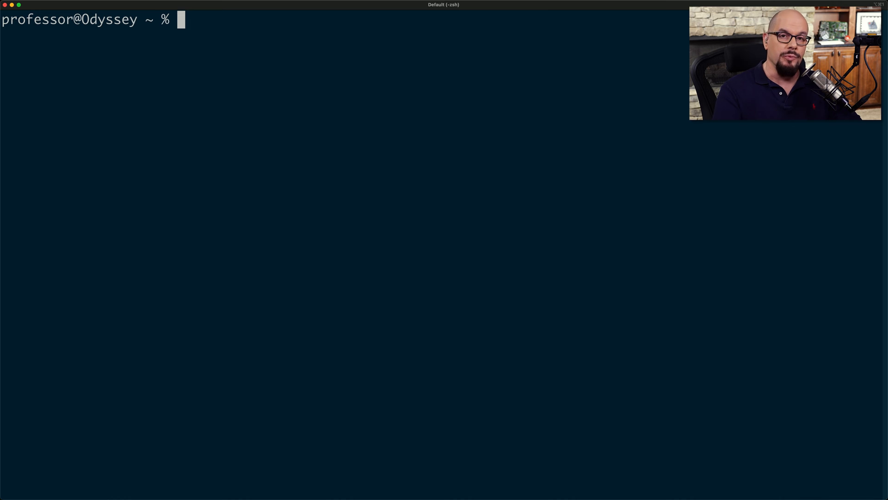
# Run traceroute 9.9.9.9 to list the 13 hops ending at dns9.quad9.net
pyautogui.write('traceroute 9.9')
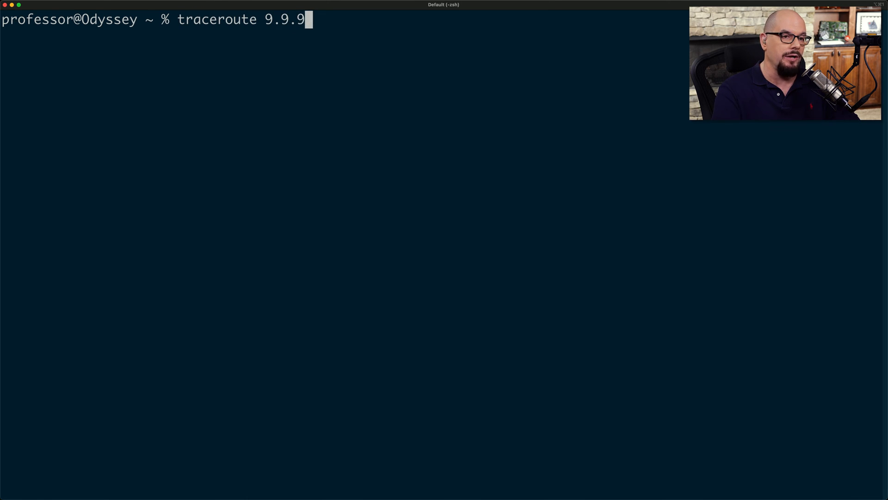
pyautogui.write('.9')
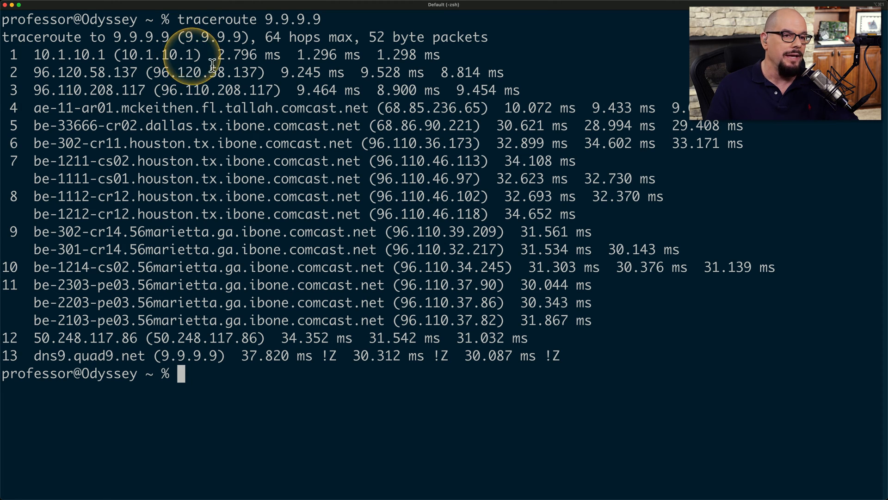
pyautogui.moveTo(414, 53)
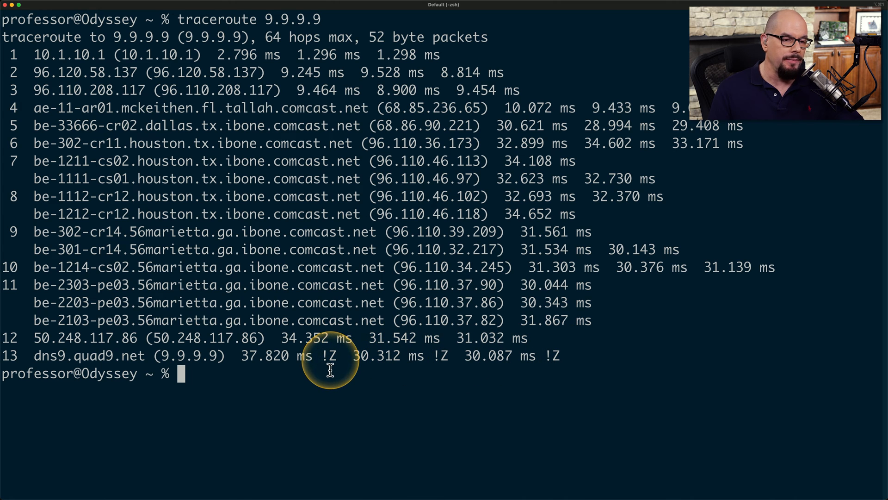
pyautogui.moveTo(260, 355)
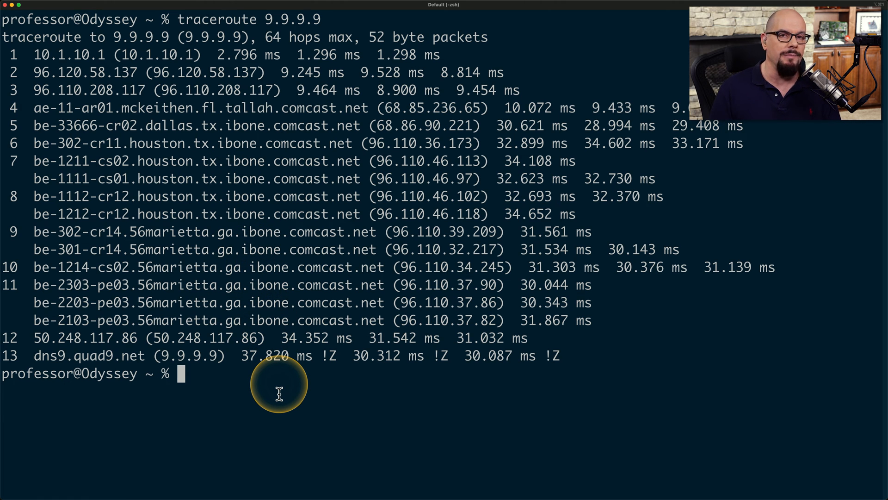
pyautogui.moveTo(176, 85)
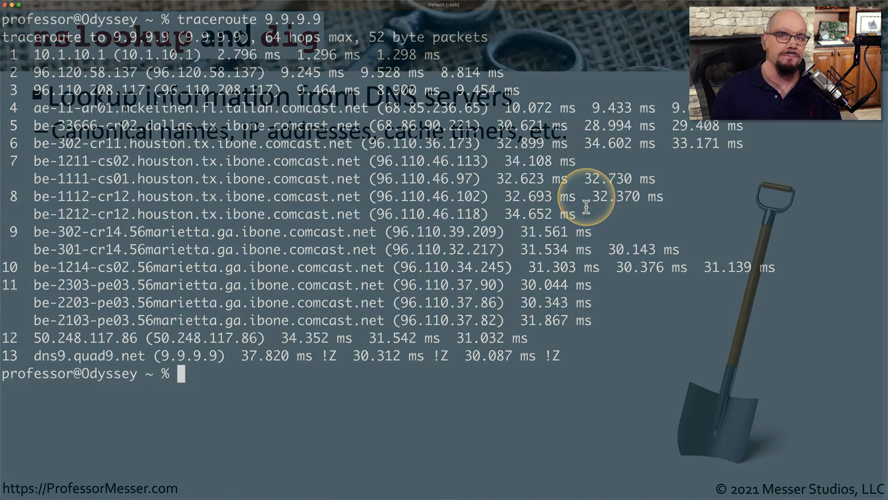
pyautogui.write('nslookup')
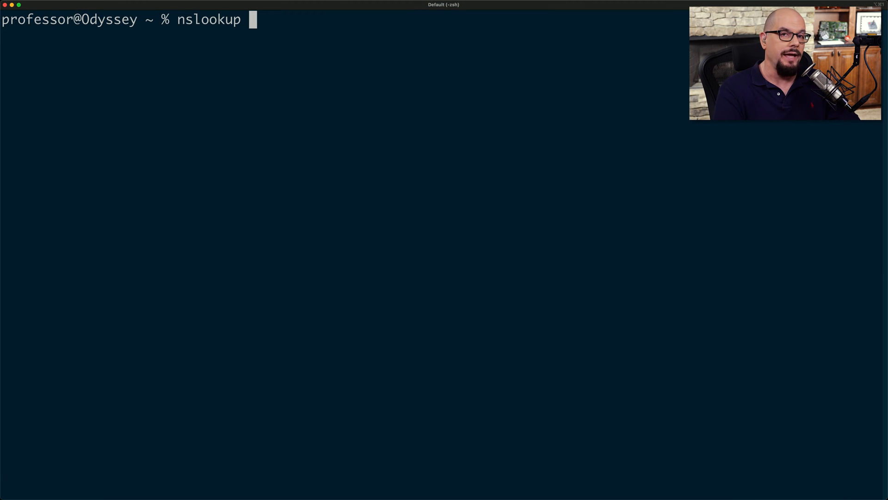
# Run nslookup professormesser.com, returning three addresses from server 9.9.9.9
pyautogui.write('professormesser.com')
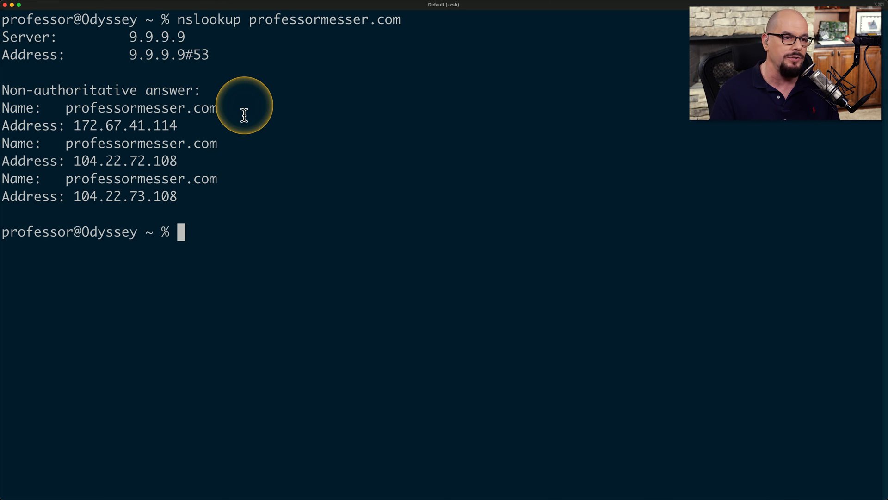
pyautogui.moveTo(256, 156)
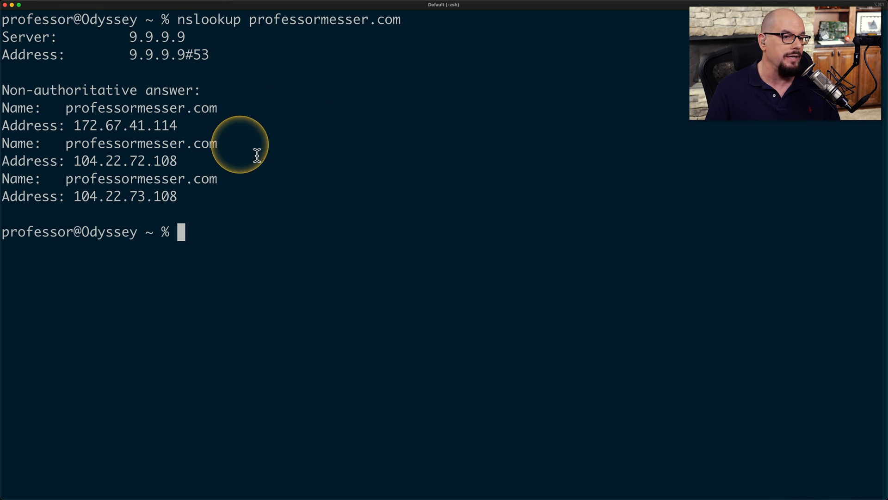
pyautogui.moveTo(251, 126)
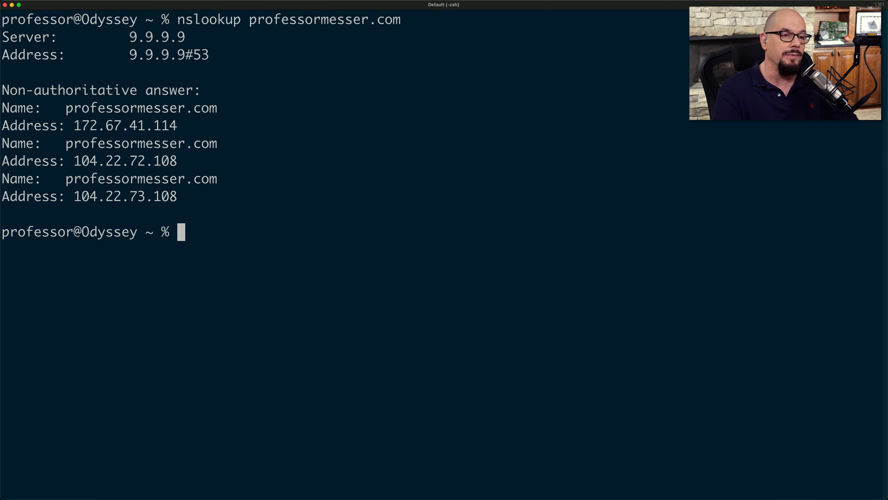
# Run dig professormesser.com to show its three A records with TTL 300
pyautogui.write('dig')
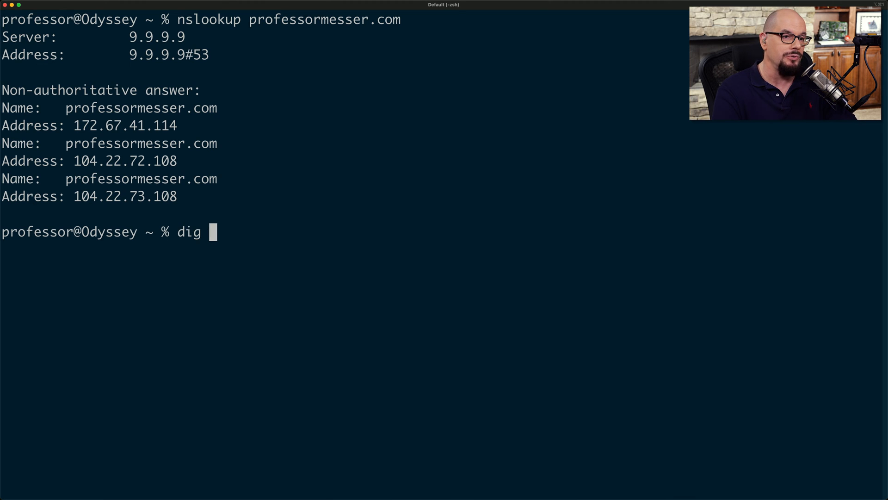
pyautogui.write('professormesser.com')
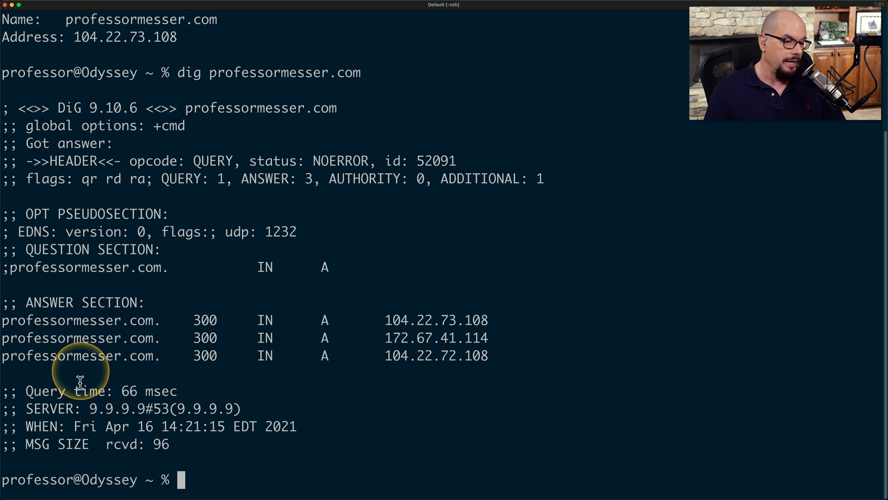
pyautogui.moveTo(120, 405)
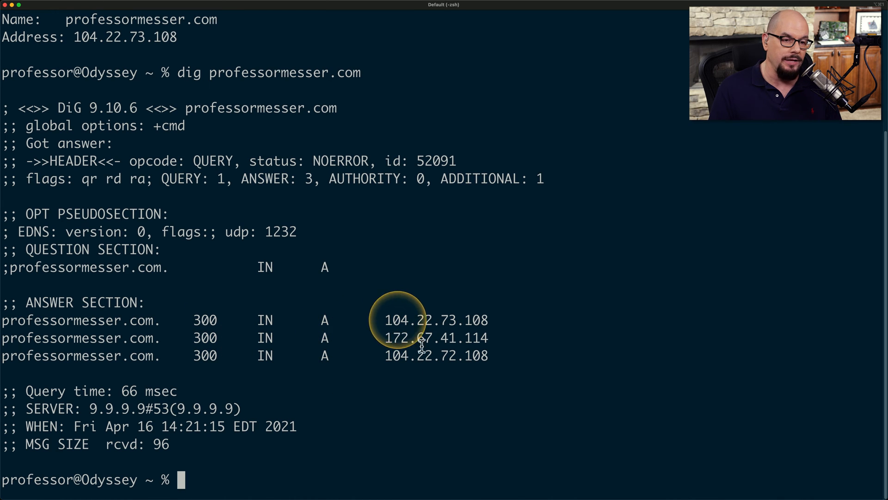
pyautogui.moveTo(553, 328)
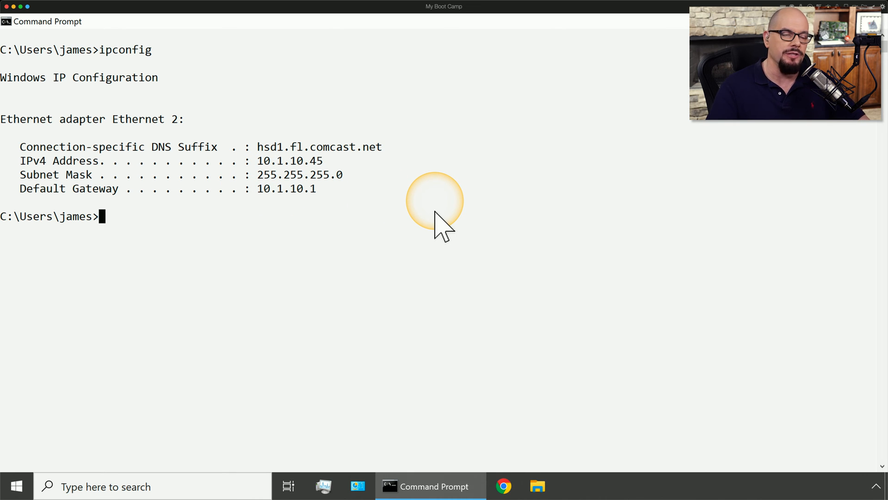
# Run ipconfig /all to show host Daedalus, IPv4 10.1.10.45, gateway 10.1.10.1 and DNS 9.9.9.9
pyautogui.write('ipconfig /all')
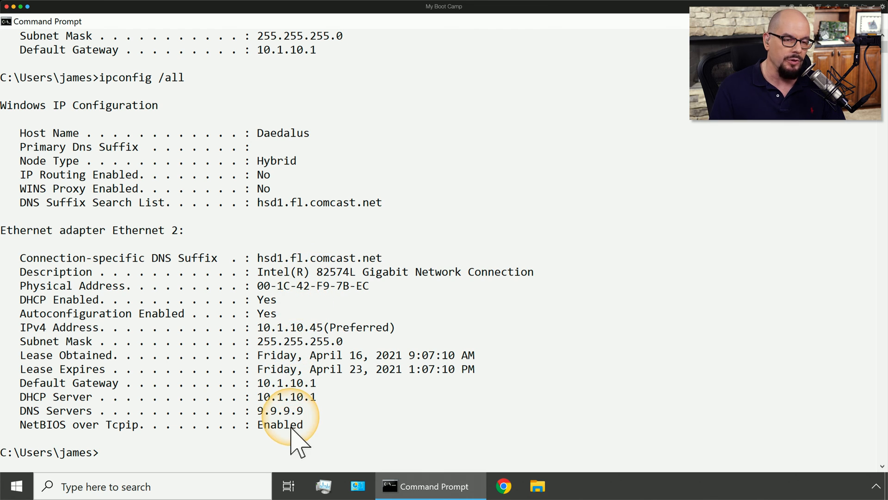
pyautogui.moveTo(504, 283)
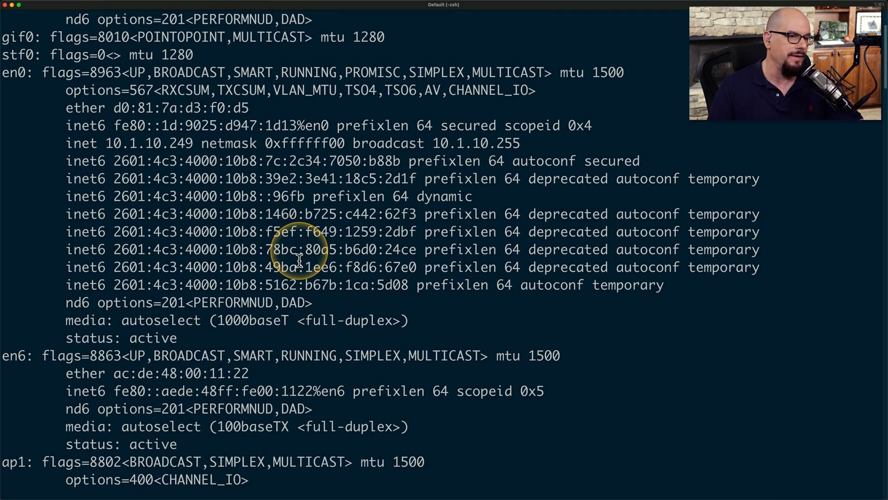
pyautogui.moveTo(90, 85)
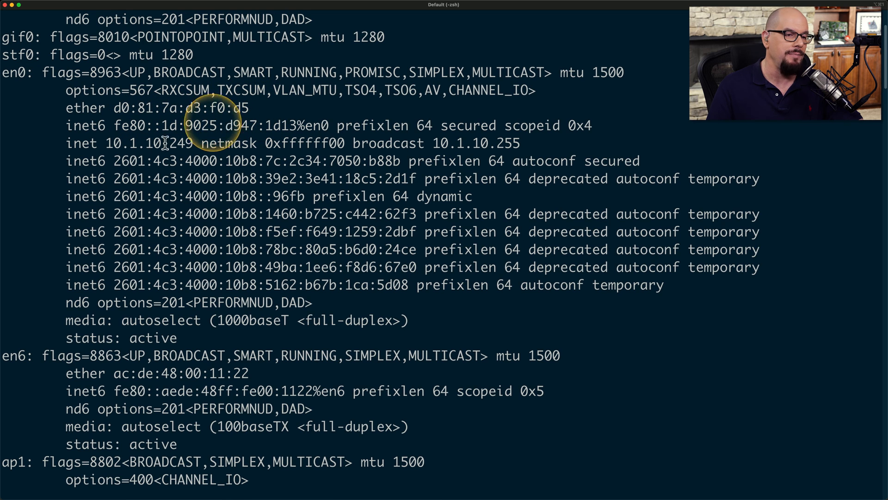
pyautogui.moveTo(200, 151)
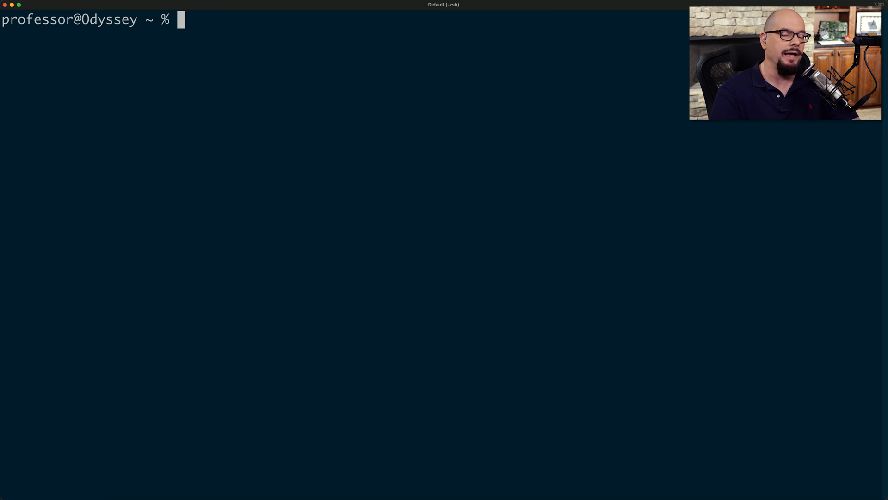
# Ping 9.9.9.9 for twelve replies around 28–31 ms, then stop it with Control-C
pyautogui.write('ping')
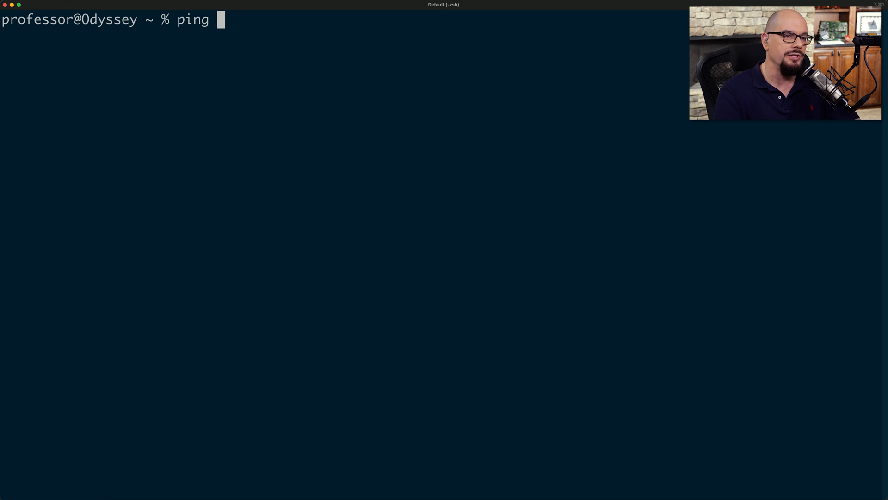
pyautogui.write('9.9.9.9')
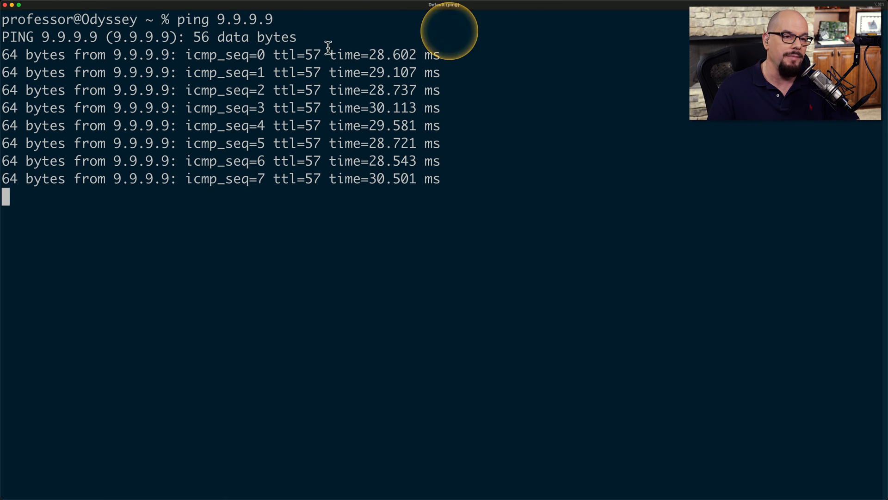
pyautogui.moveTo(549, 140)
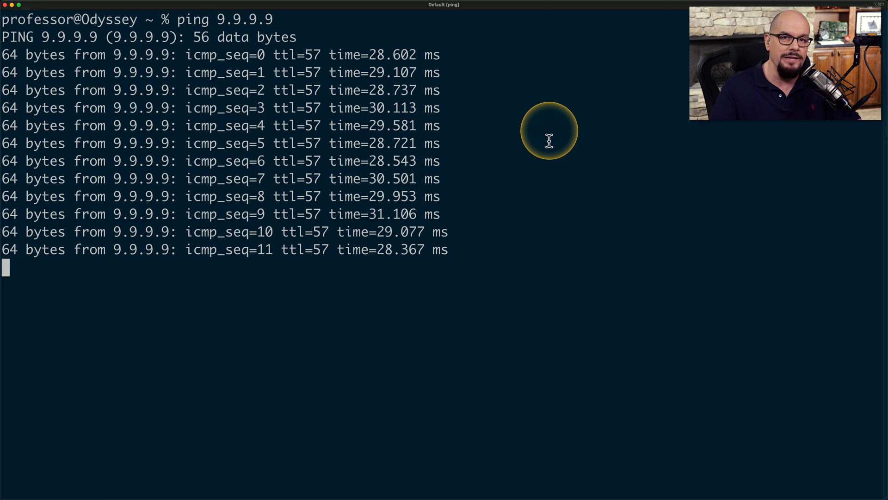
pyautogui.press('ctrl+c')
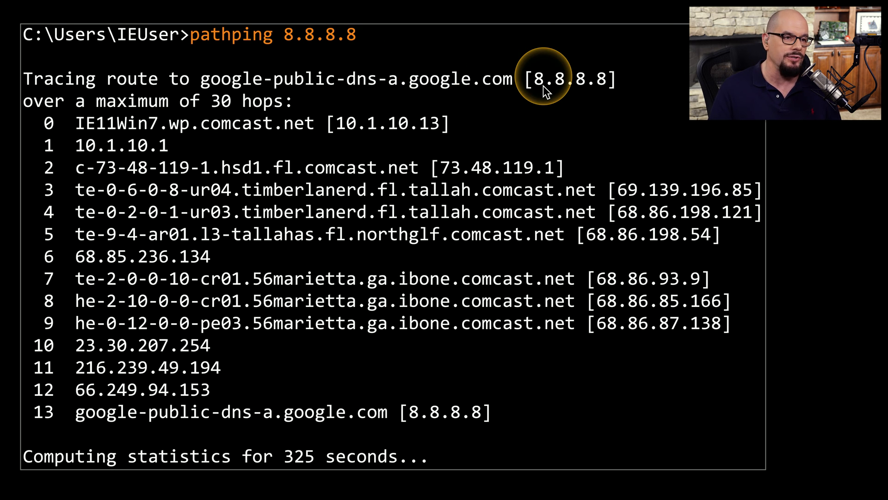
pyautogui.moveTo(289, 184)
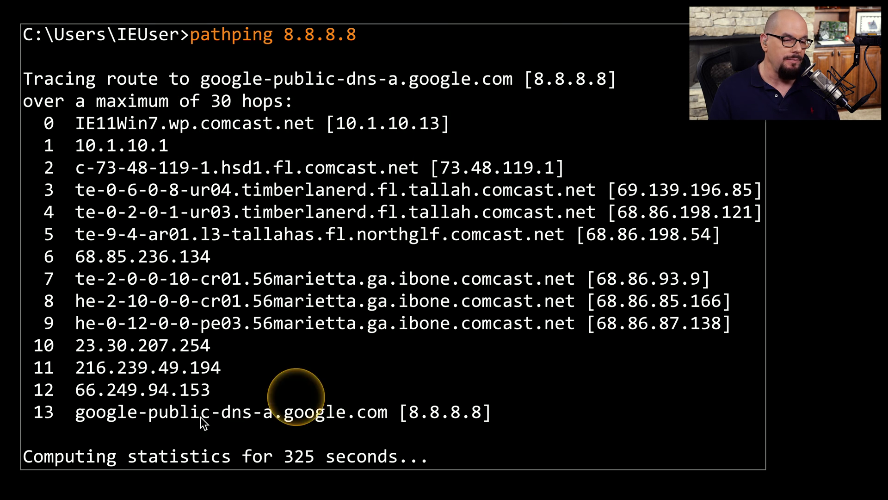
pyautogui.moveTo(369, 247)
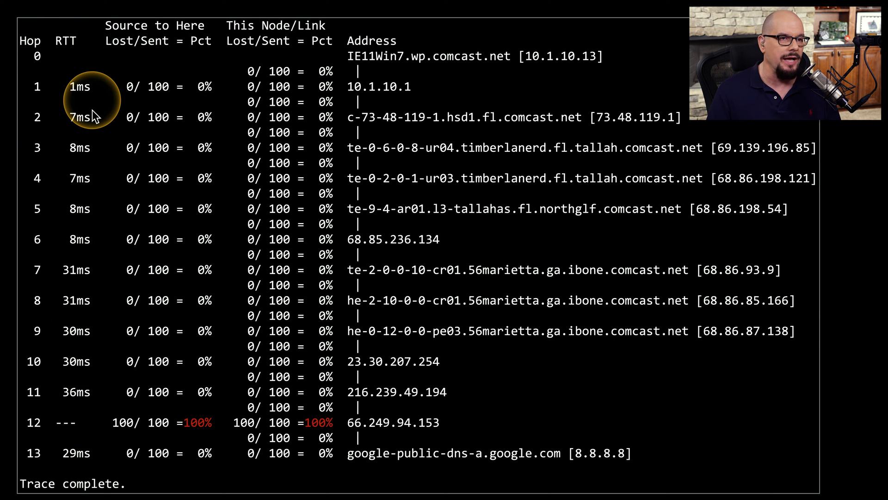
pyautogui.moveTo(201, 153)
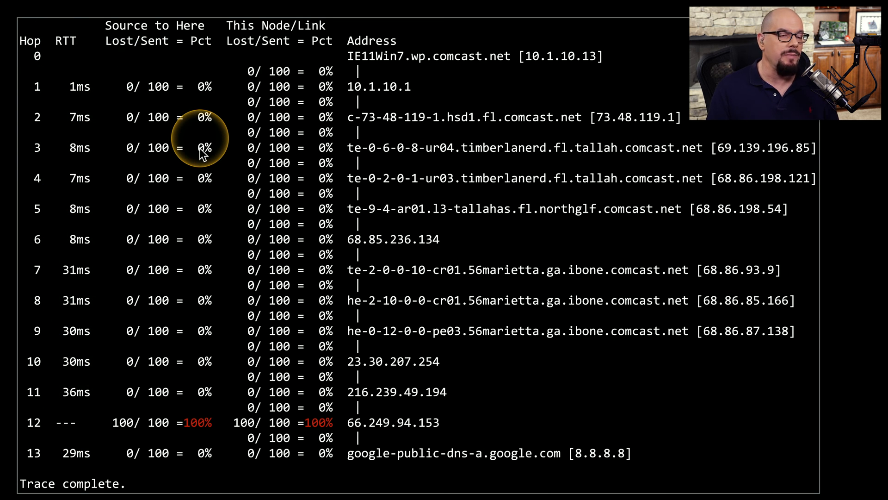
pyautogui.moveTo(141, 62)
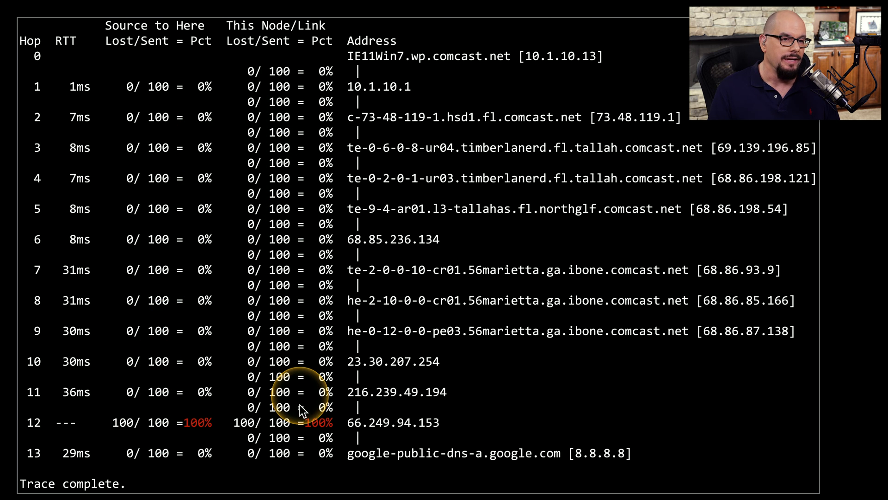
pyautogui.moveTo(261, 85)
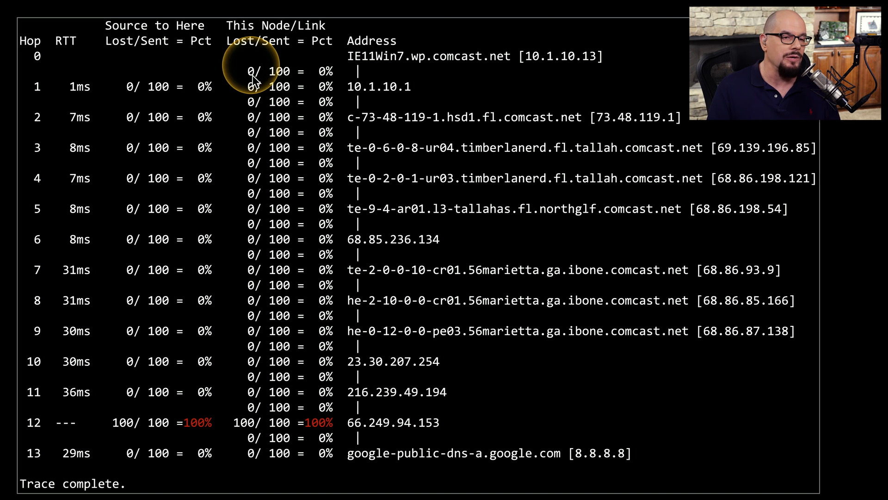
pyautogui.moveTo(278, 62)
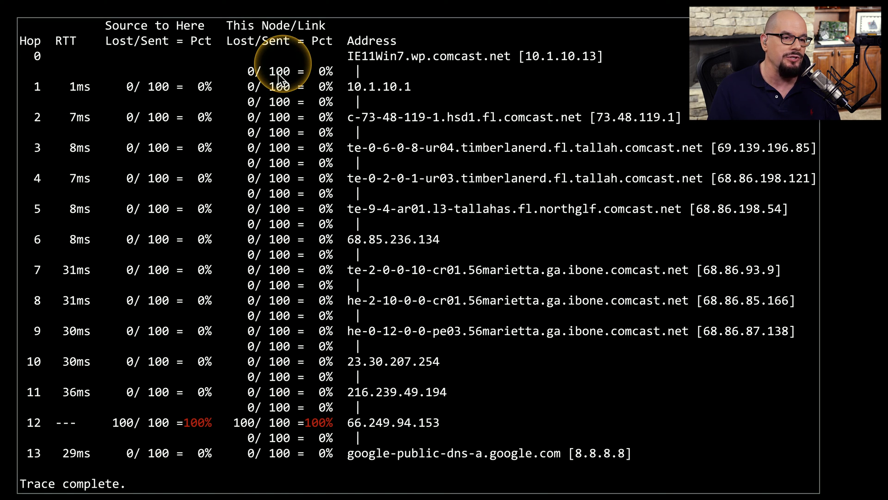
pyautogui.moveTo(244, 78)
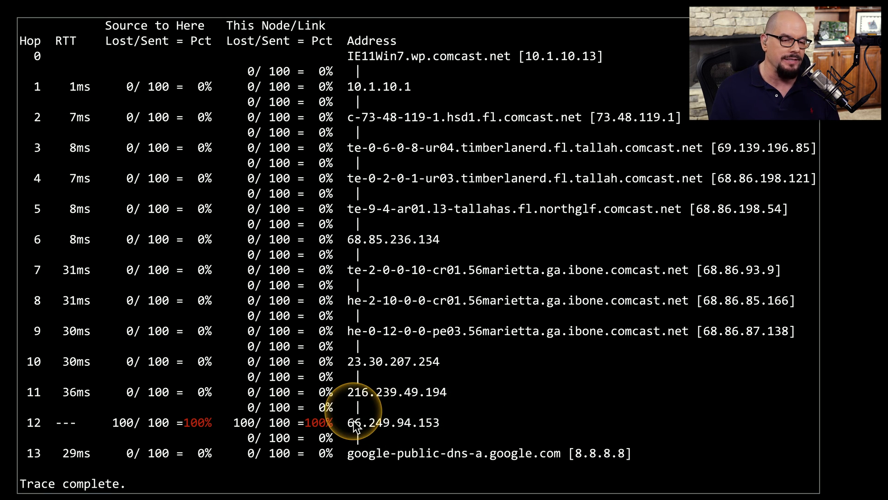
pyautogui.moveTo(475, 432)
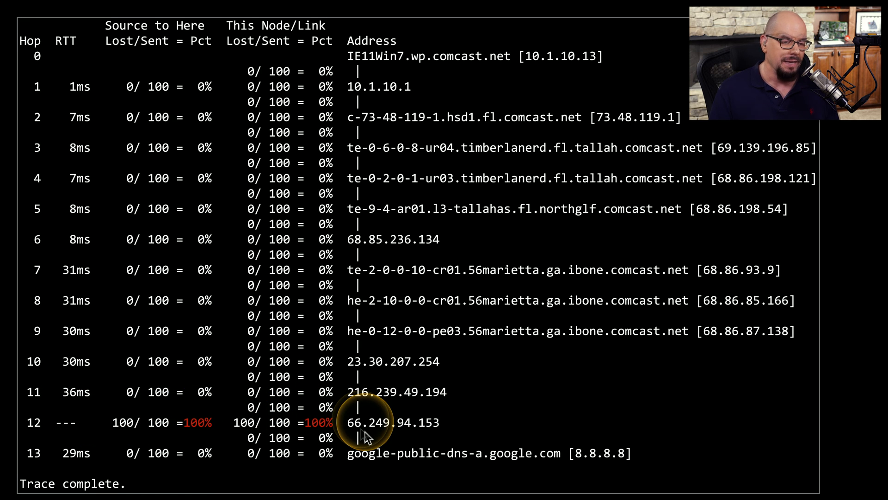
pyautogui.moveTo(374, 457)
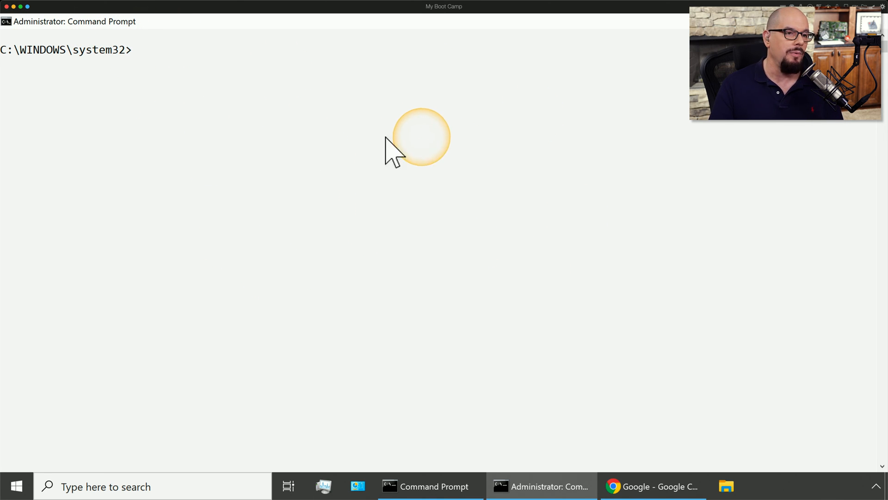
pyautogui.moveTo(204, 119)
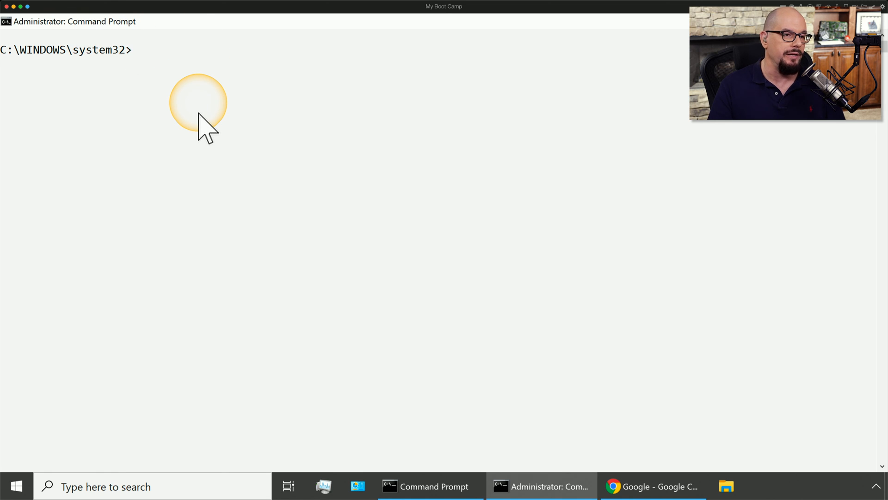
# Run netstat -a -b -n and scroll through connections with owning programs such as chrome.exe
pyautogui.write('netstat -a -b -')
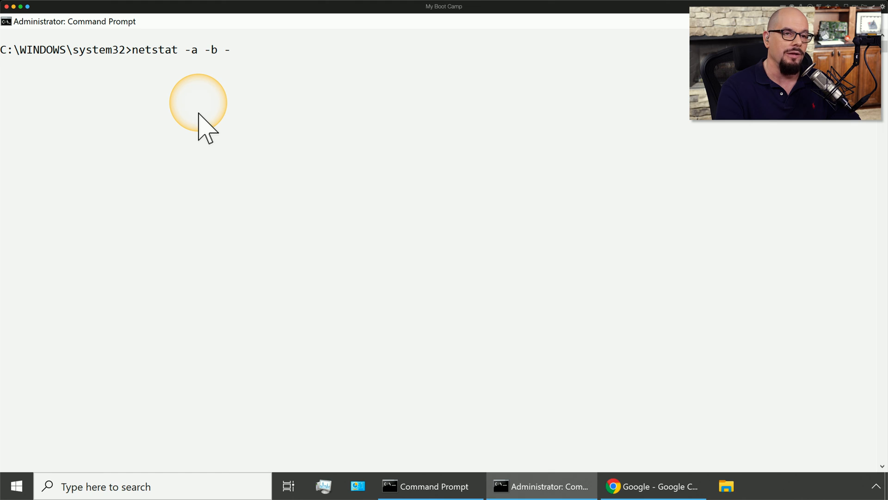
pyautogui.write('n')
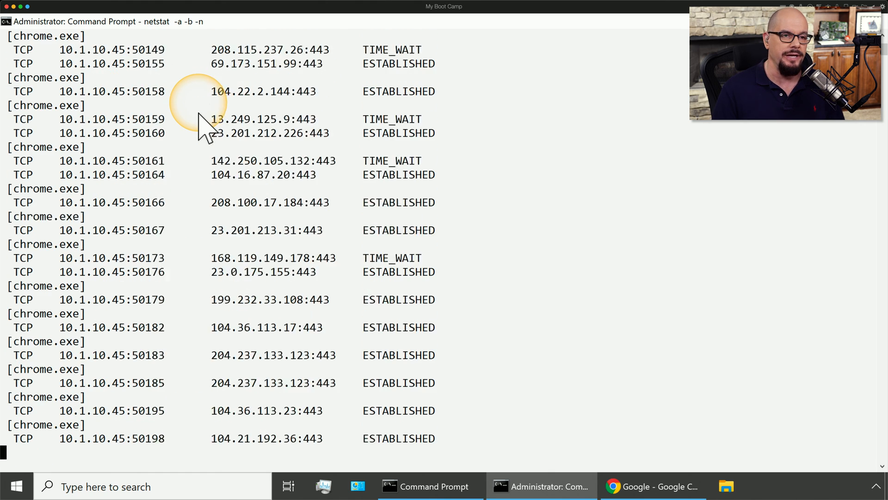
pyautogui.scroll(-3)
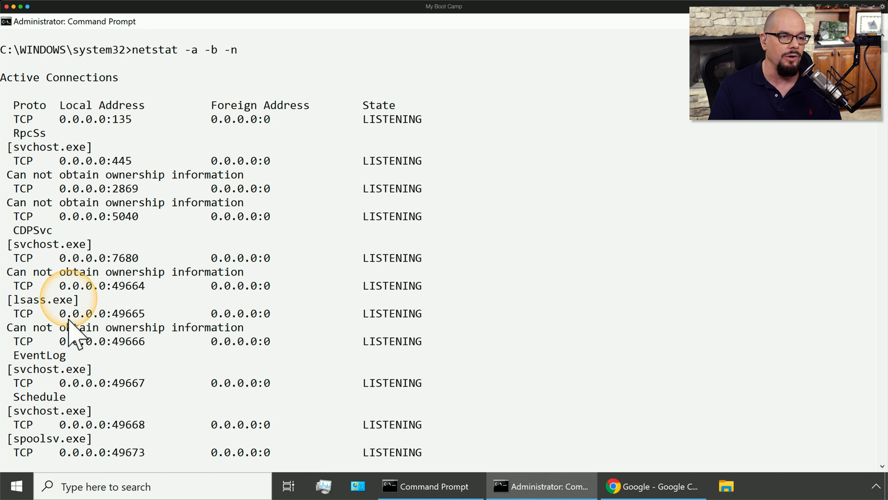
pyautogui.scroll(-3)
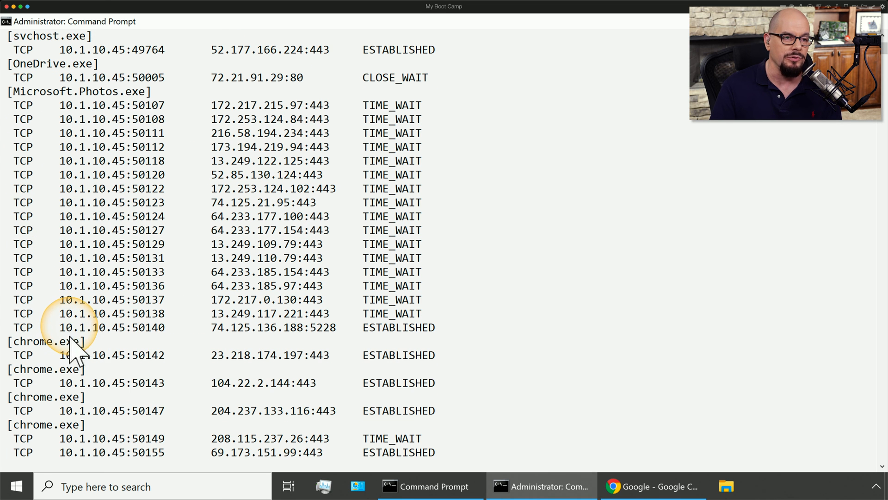
pyautogui.moveTo(62, 102)
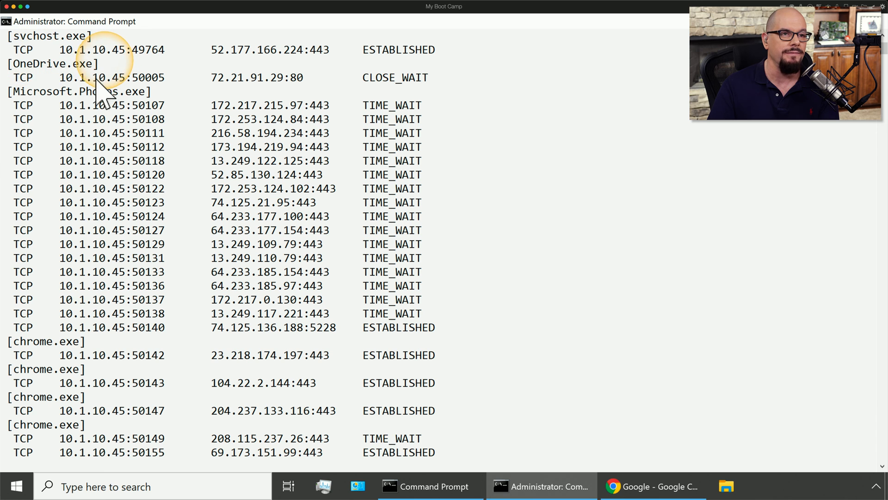
pyautogui.moveTo(176, 278)
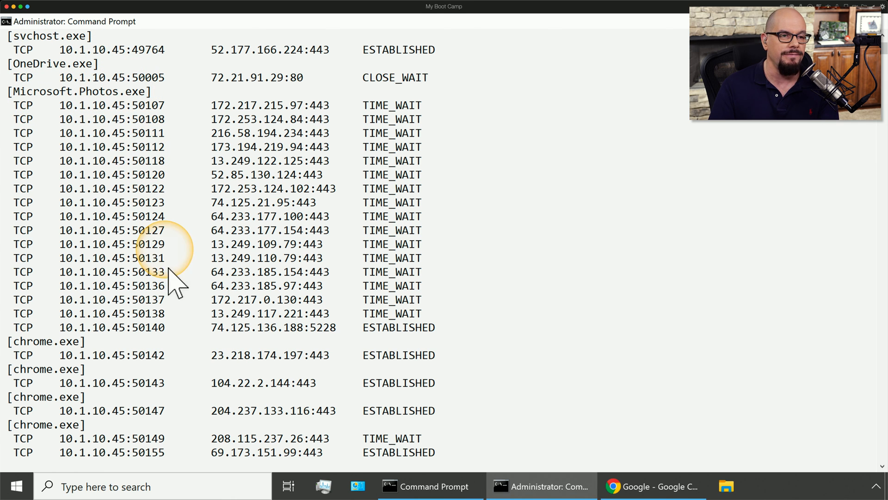
pyautogui.scroll(-3)
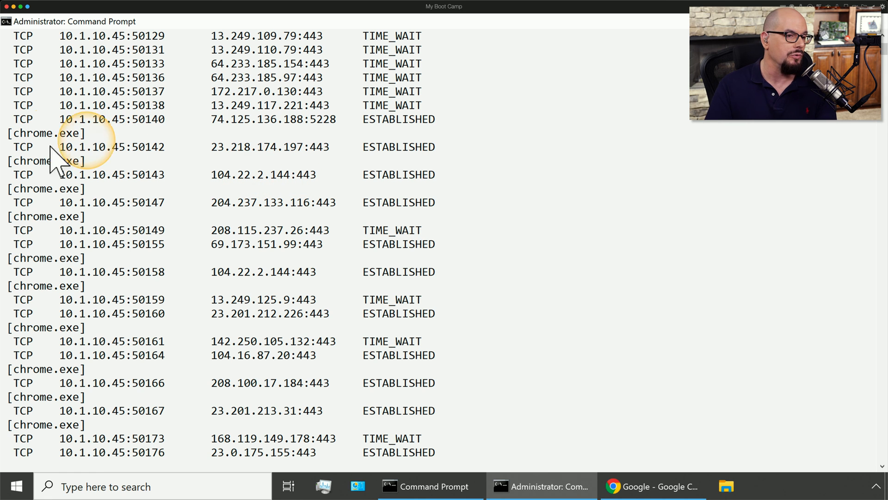
pyautogui.scroll(-3)
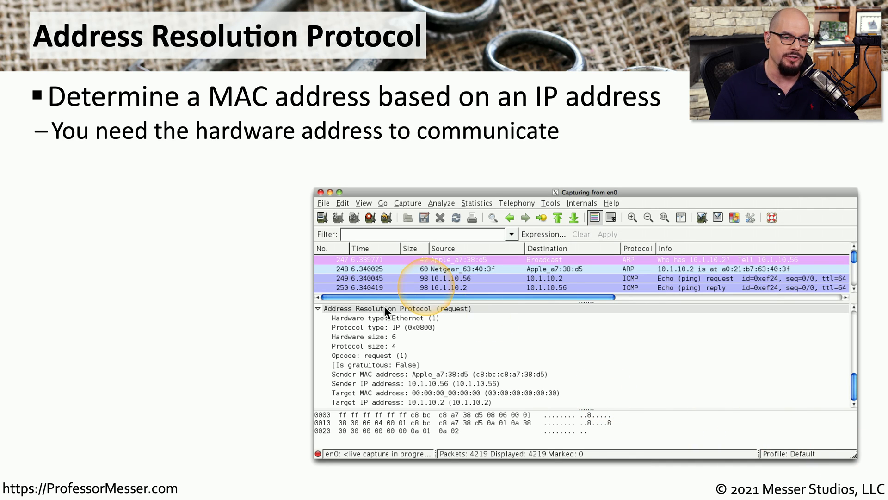
pyautogui.moveTo(790, 305)
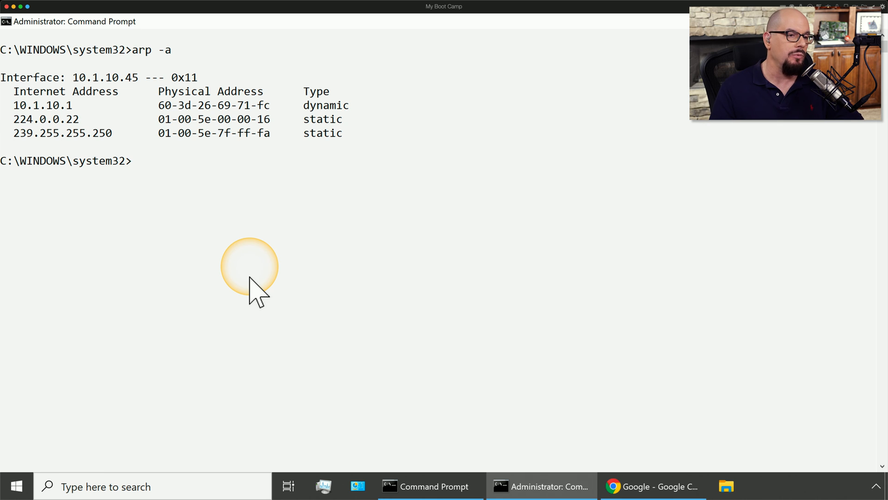
pyautogui.moveTo(59, 133)
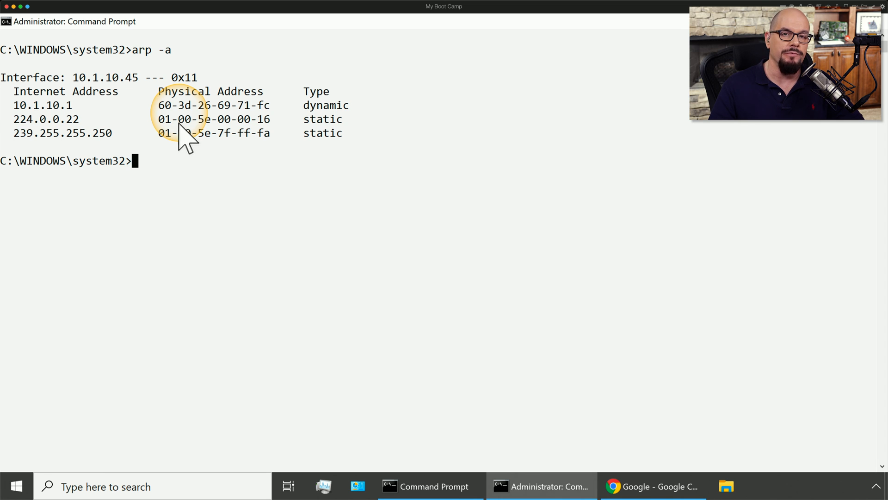
pyautogui.moveTo(26, 107)
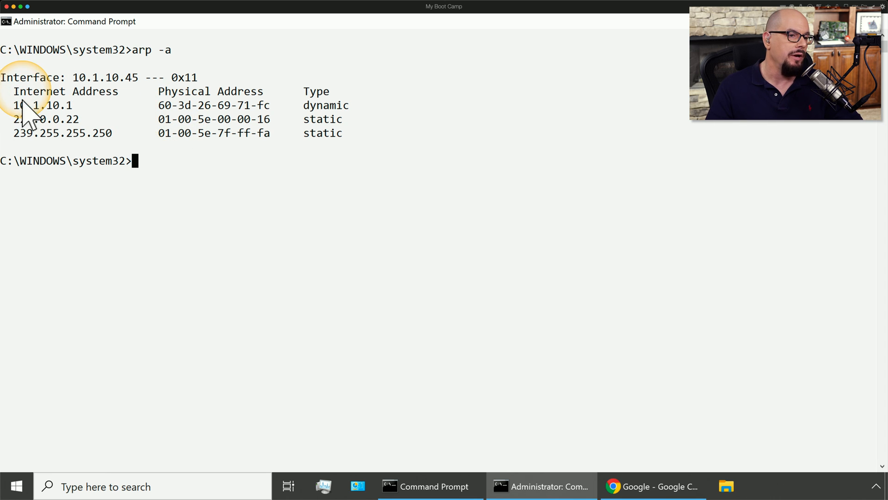
pyautogui.moveTo(74, 120)
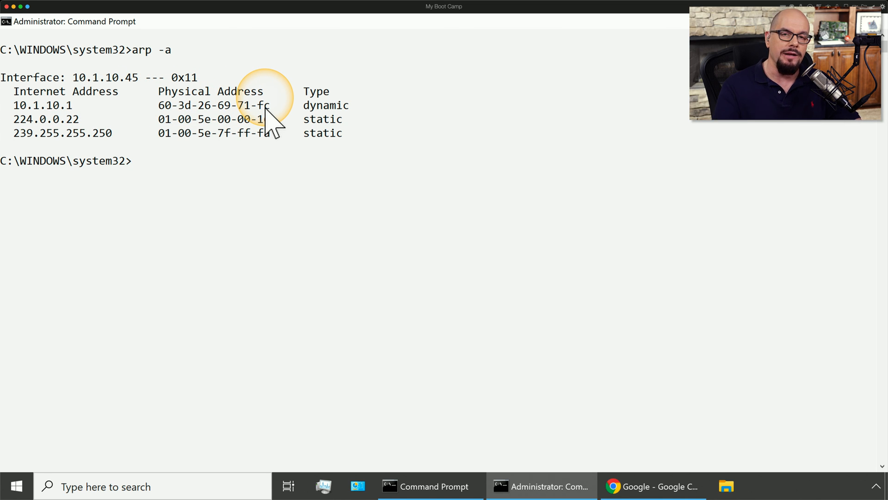
# Ping 10.1.10.249 so its dynamic entry appears in the ARP cache
pyautogui.write('ping 10.1.10.249')
pyautogui.write('arp -a')
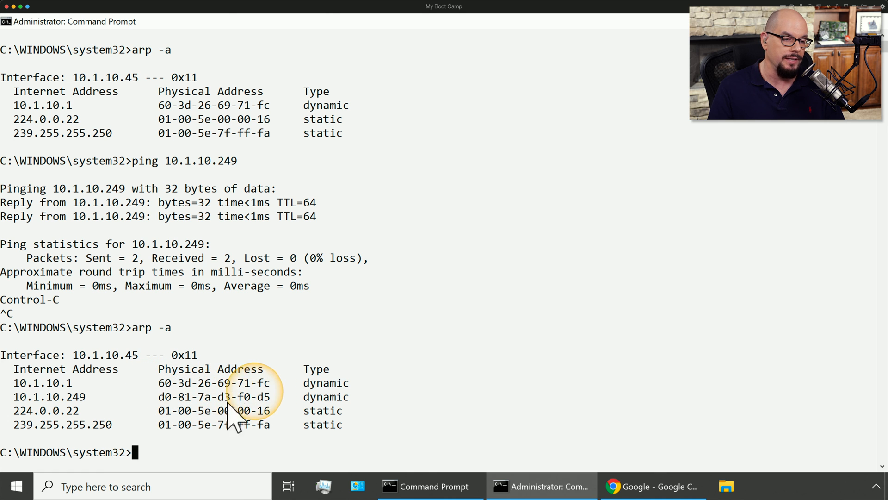
pyautogui.moveTo(483, 391)
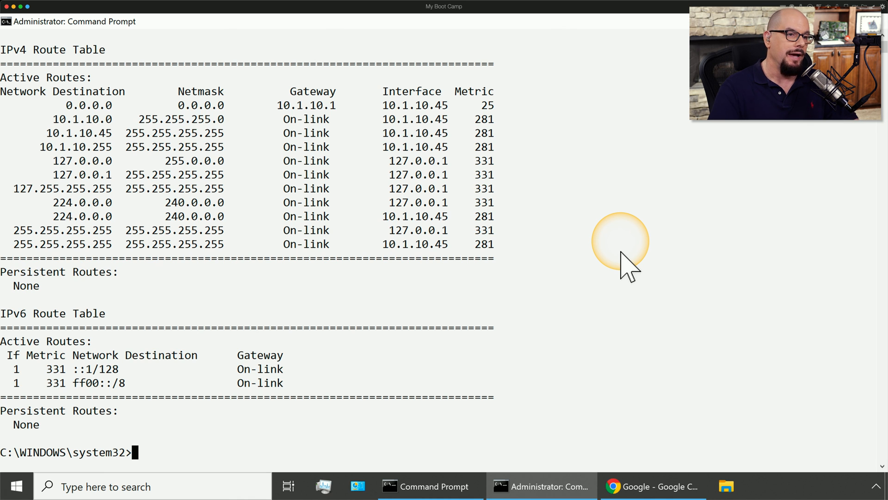
pyautogui.moveTo(82, 122)
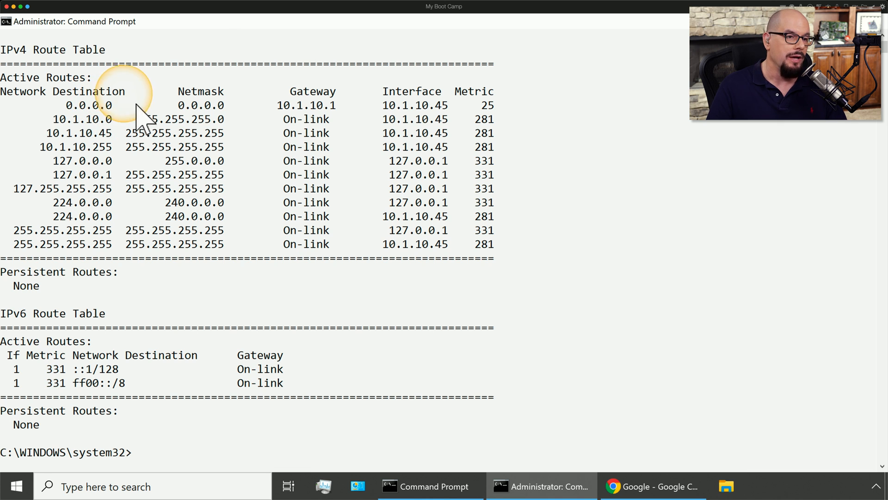
pyautogui.moveTo(204, 122)
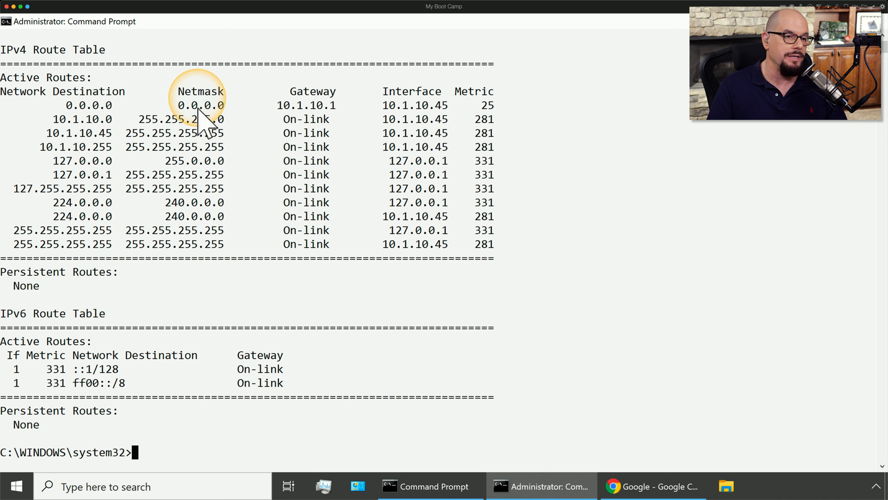
pyautogui.moveTo(230, 128)
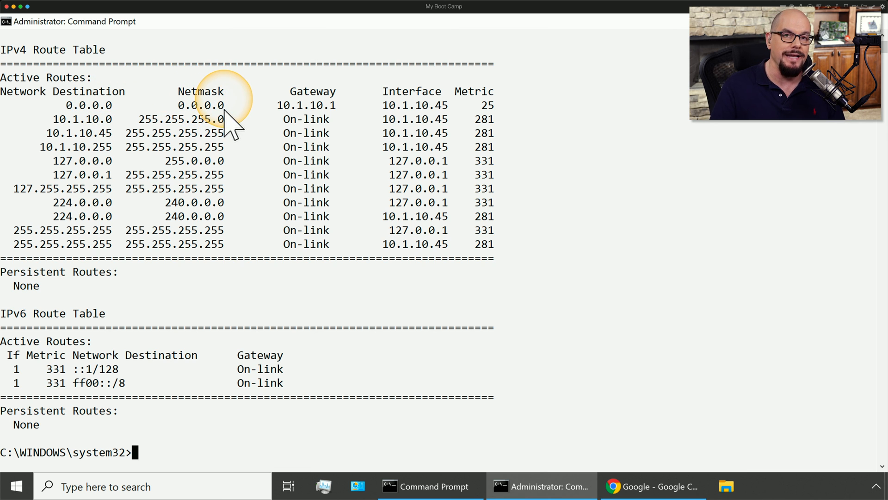
pyautogui.moveTo(294, 125)
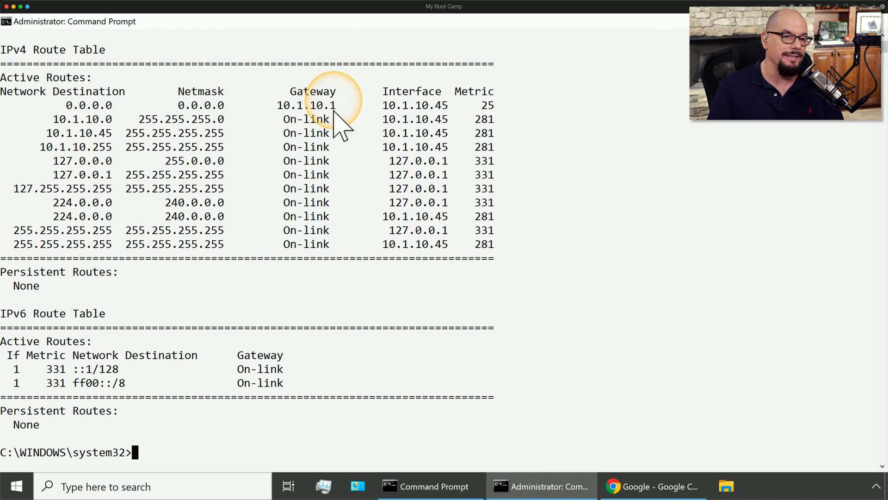
pyautogui.moveTo(378, 120)
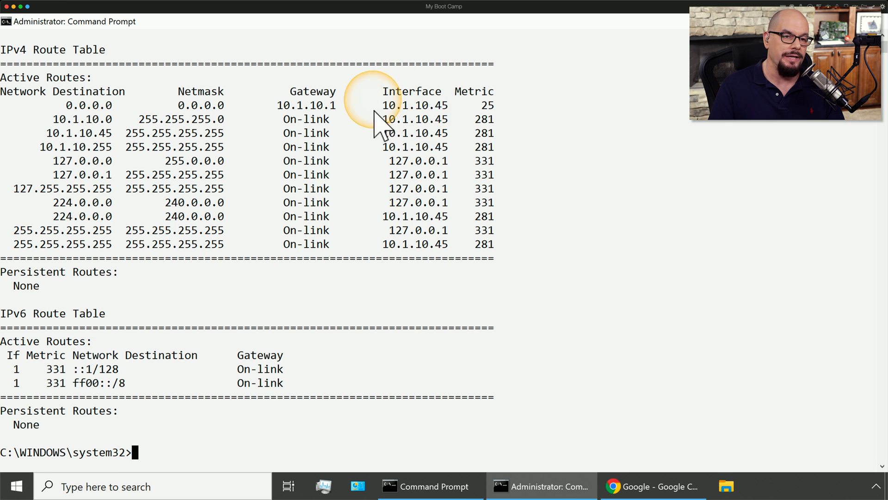
pyautogui.moveTo(447, 119)
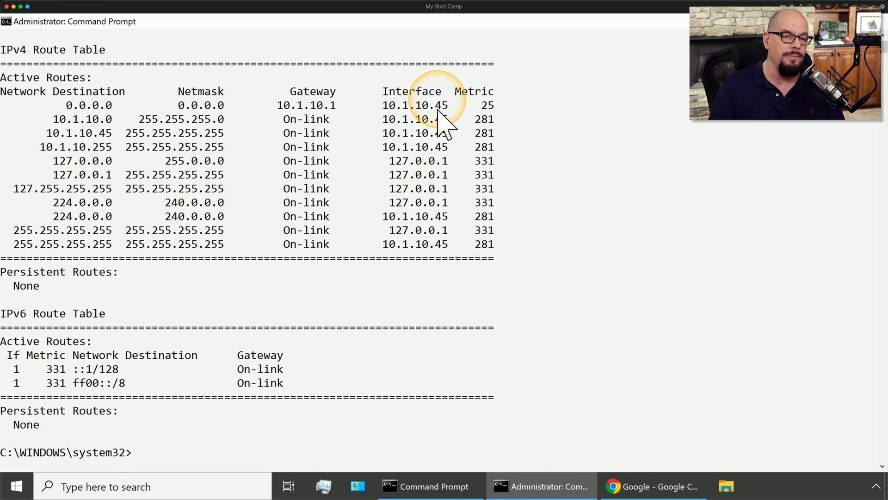
pyautogui.moveTo(484, 119)
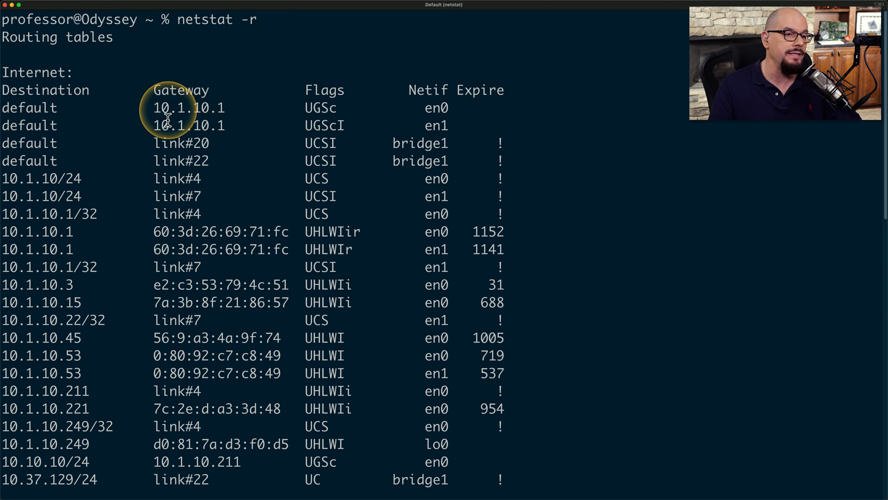
pyautogui.moveTo(213, 117)
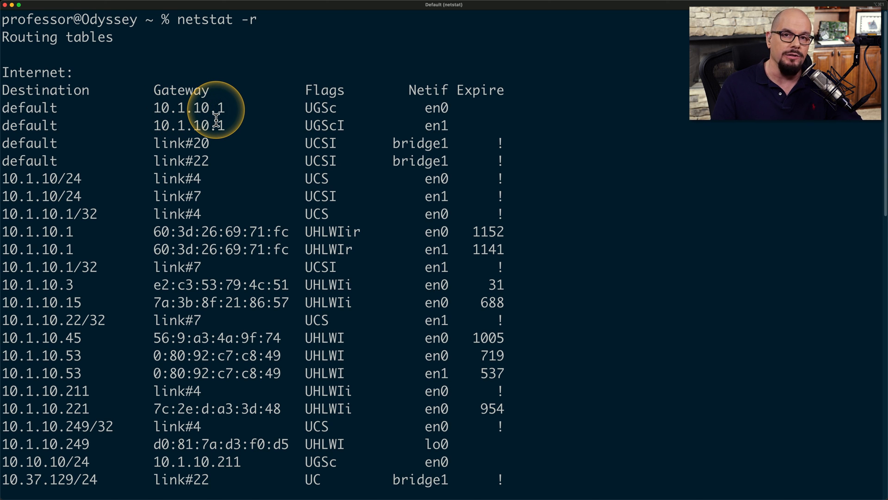
pyautogui.moveTo(131, 408)
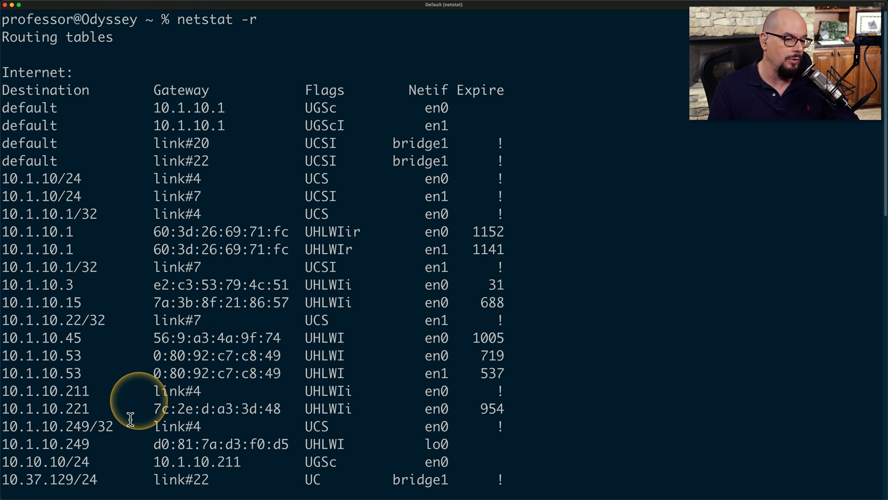
# Scroll the netstat -r output down to localhost, 169.254 link-local and 224.0.0/4 multicast routes
pyautogui.scroll(-3)
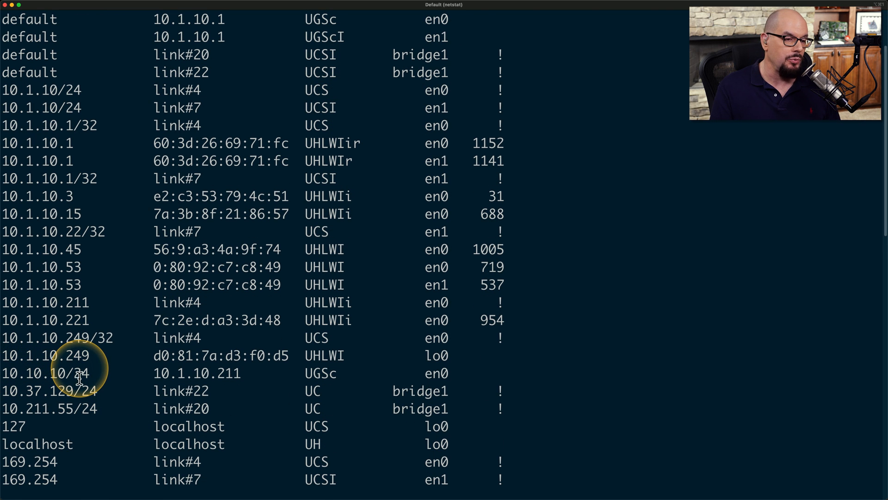
pyautogui.moveTo(161, 388)
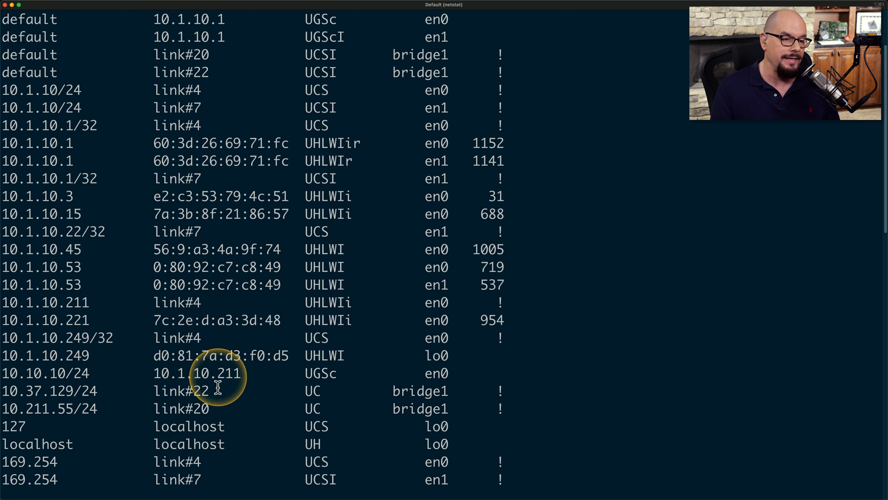
pyautogui.scroll(-3)
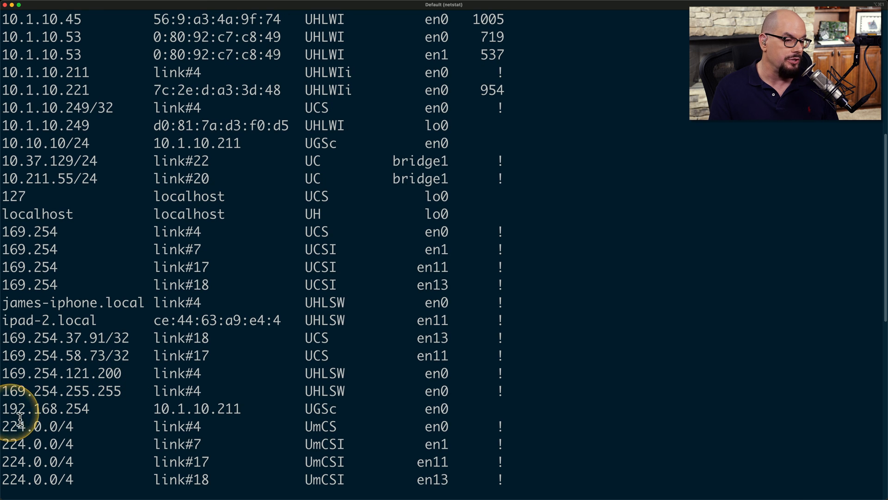
pyautogui.moveTo(79, 417)
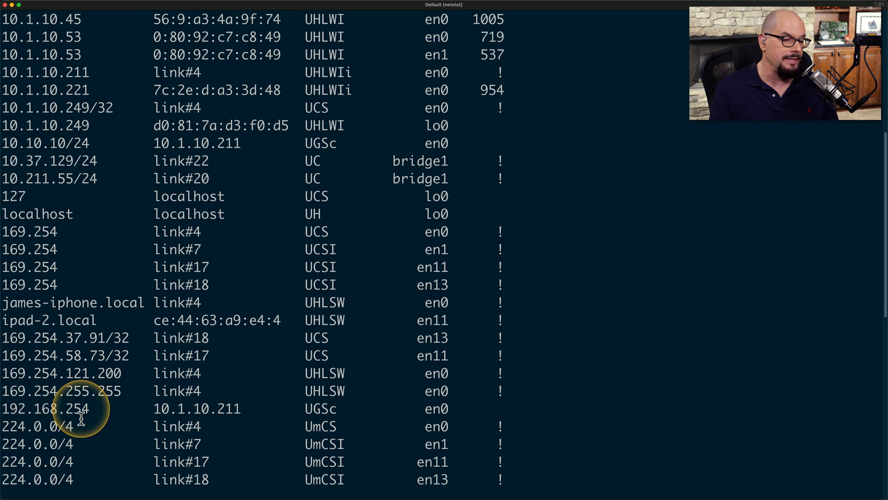
pyautogui.moveTo(146, 419)
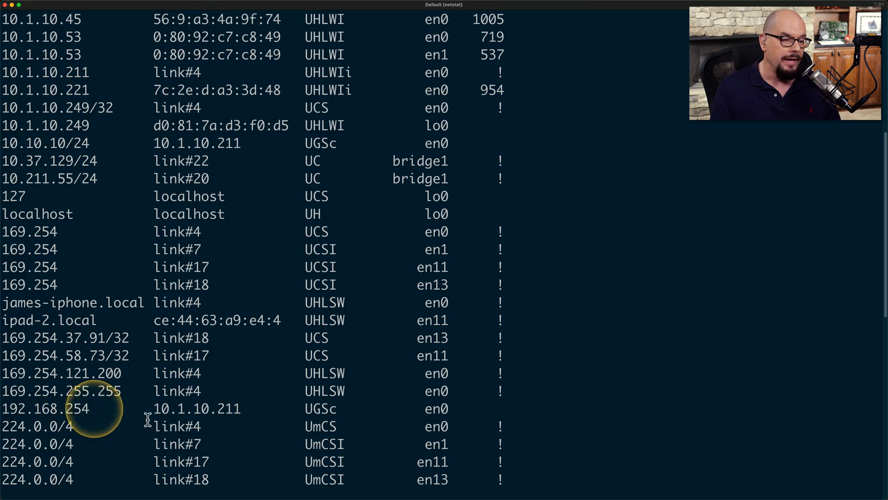
pyautogui.moveTo(161, 420)
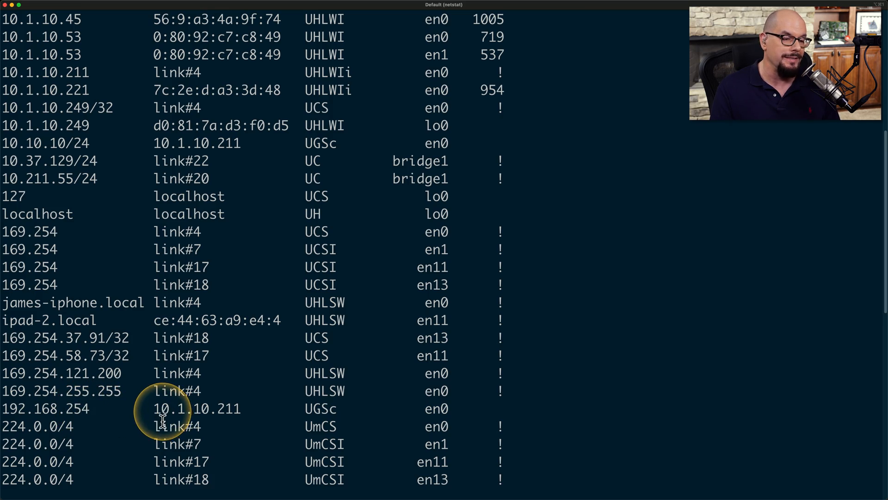